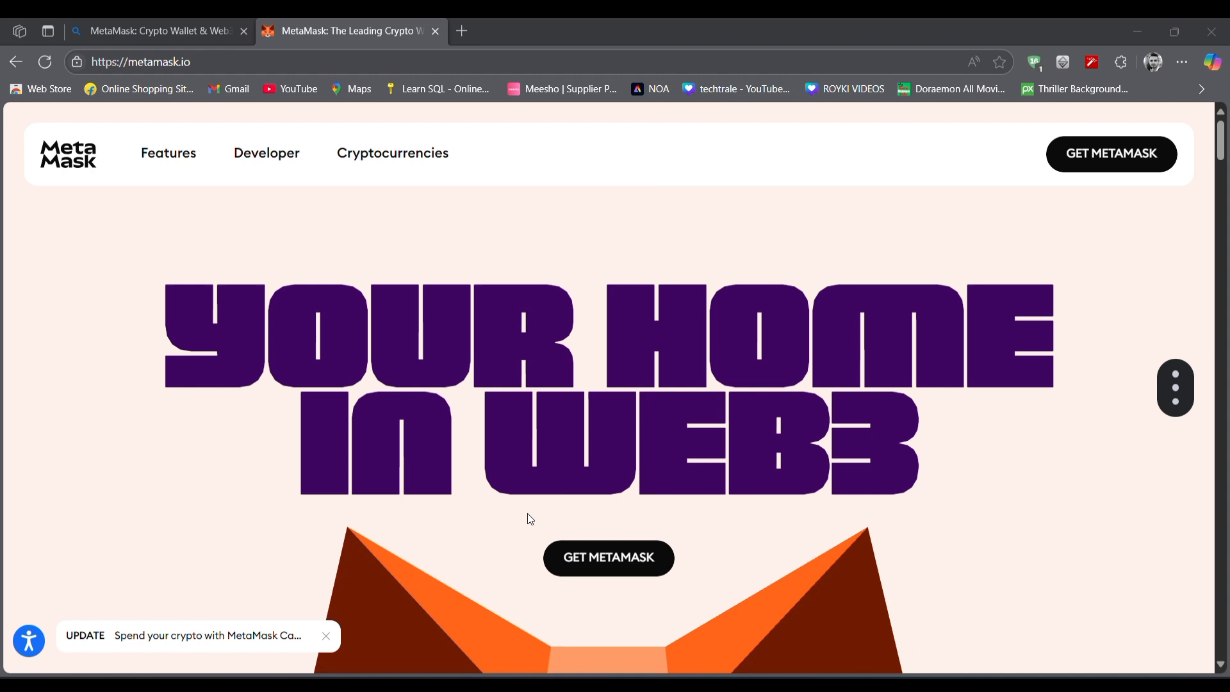
{"action": "scroll", "scroll_direction": "down", "scroll_amount": 3}
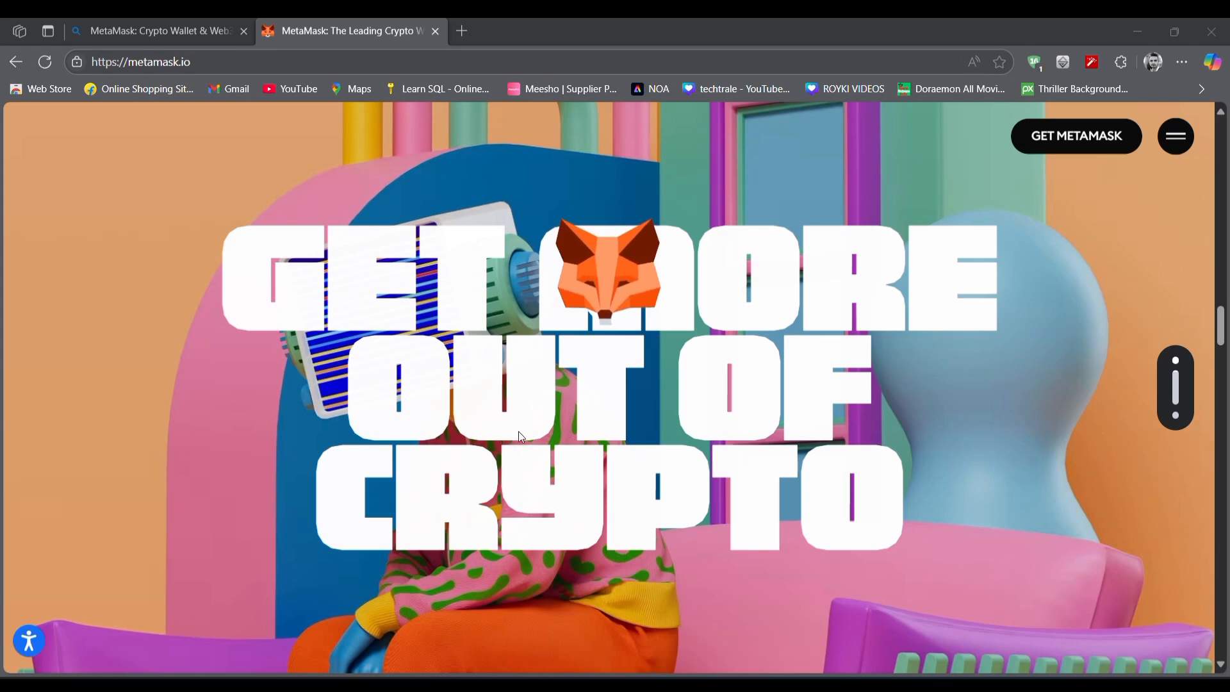
{"action": "scroll", "scroll_direction": "down", "scroll_amount": 3}
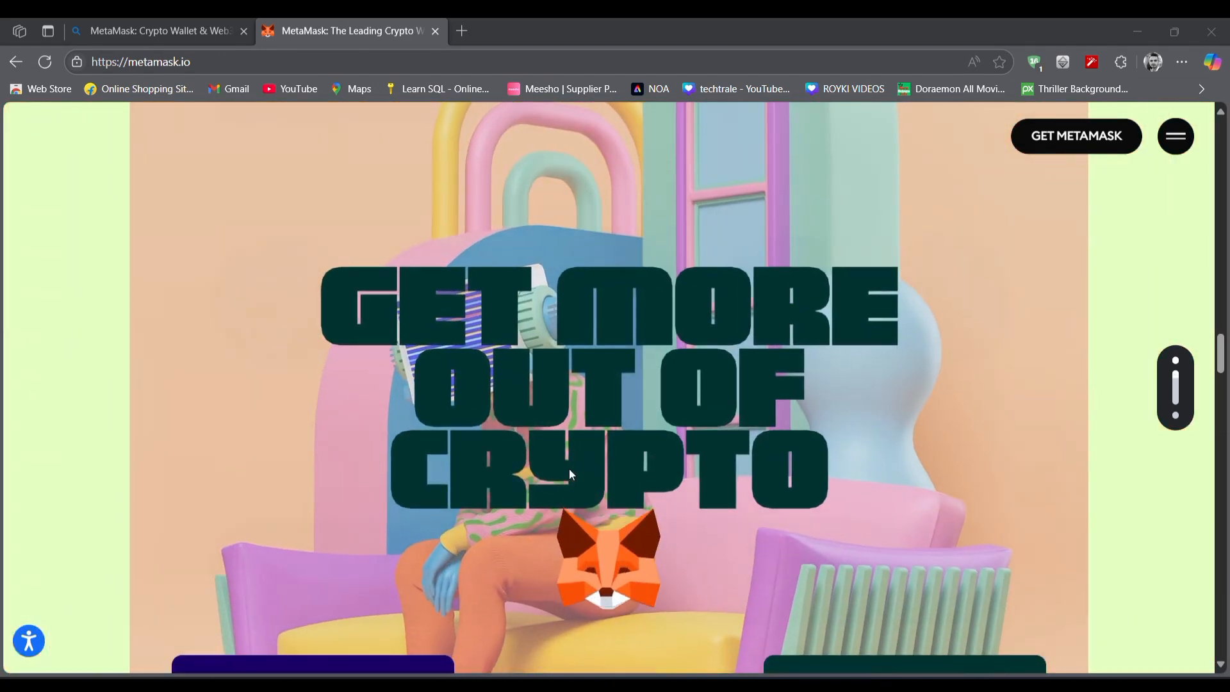
{"action": "scroll", "scroll_direction": "down", "scroll_amount": 3}
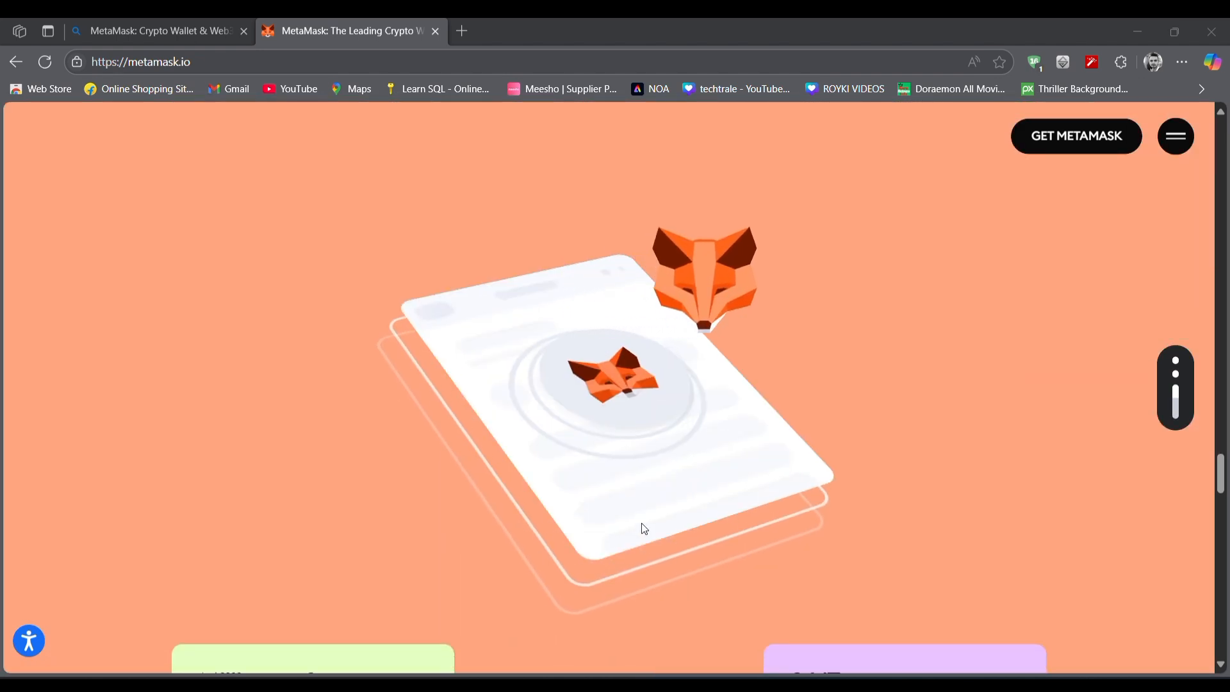
{"action": "scroll", "scroll_direction": "down", "scroll_amount": 3}
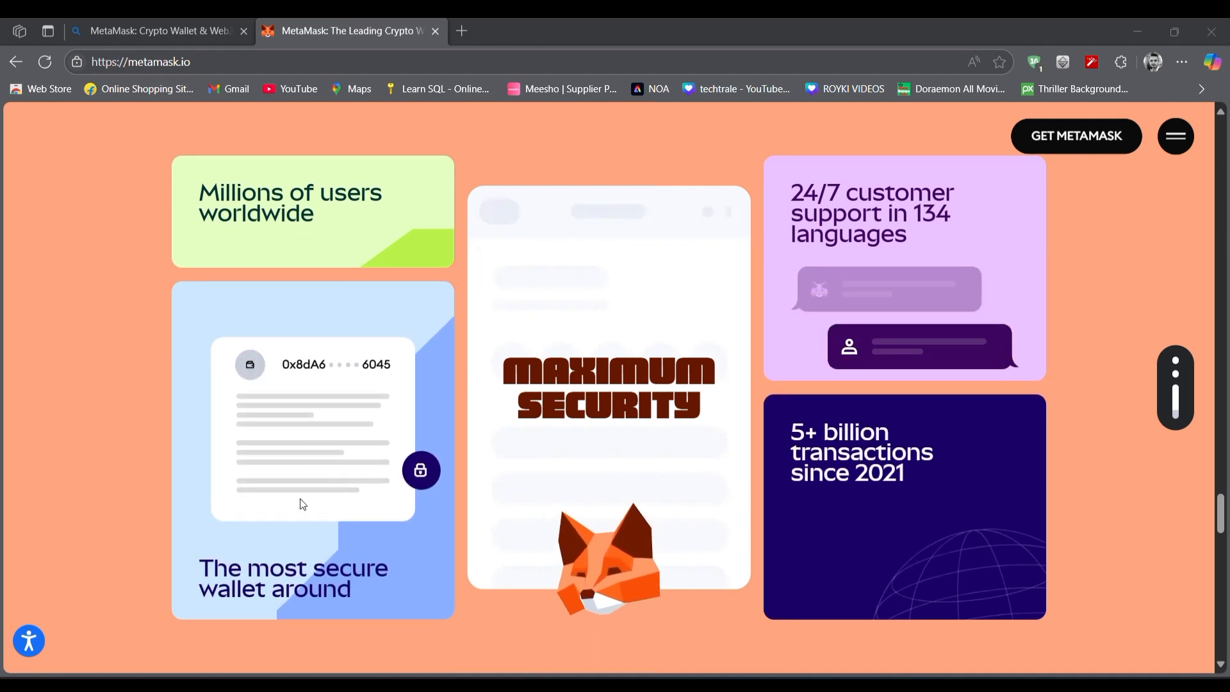
{"action": "scroll", "scroll_direction": "down", "scroll_amount": 3}
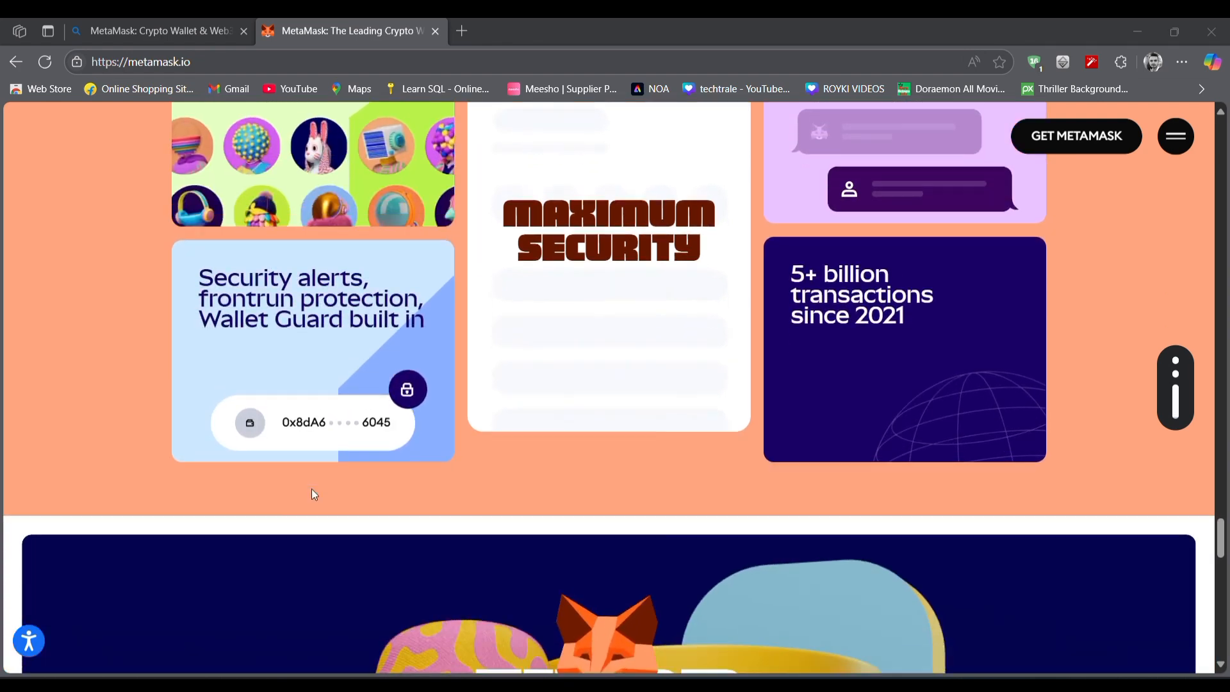
{"action": "scroll", "scroll_direction": "down", "scroll_amount": 3}
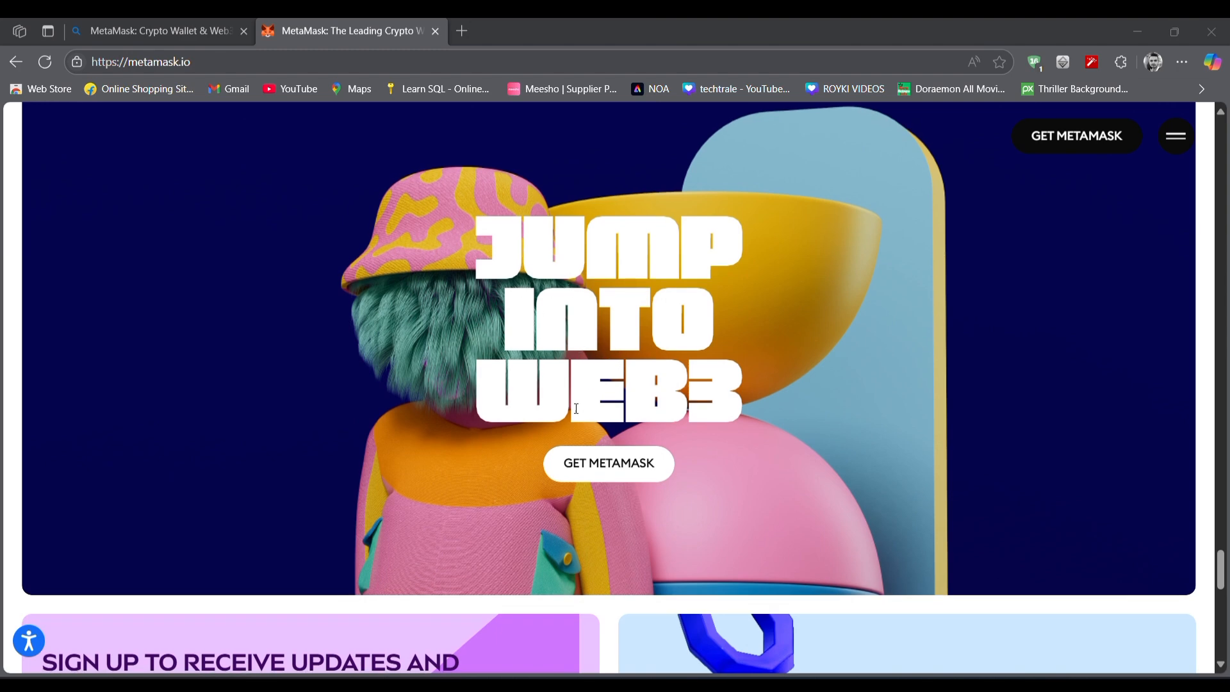
{"action": "scroll", "scroll_direction": "down", "scroll_amount": 3}
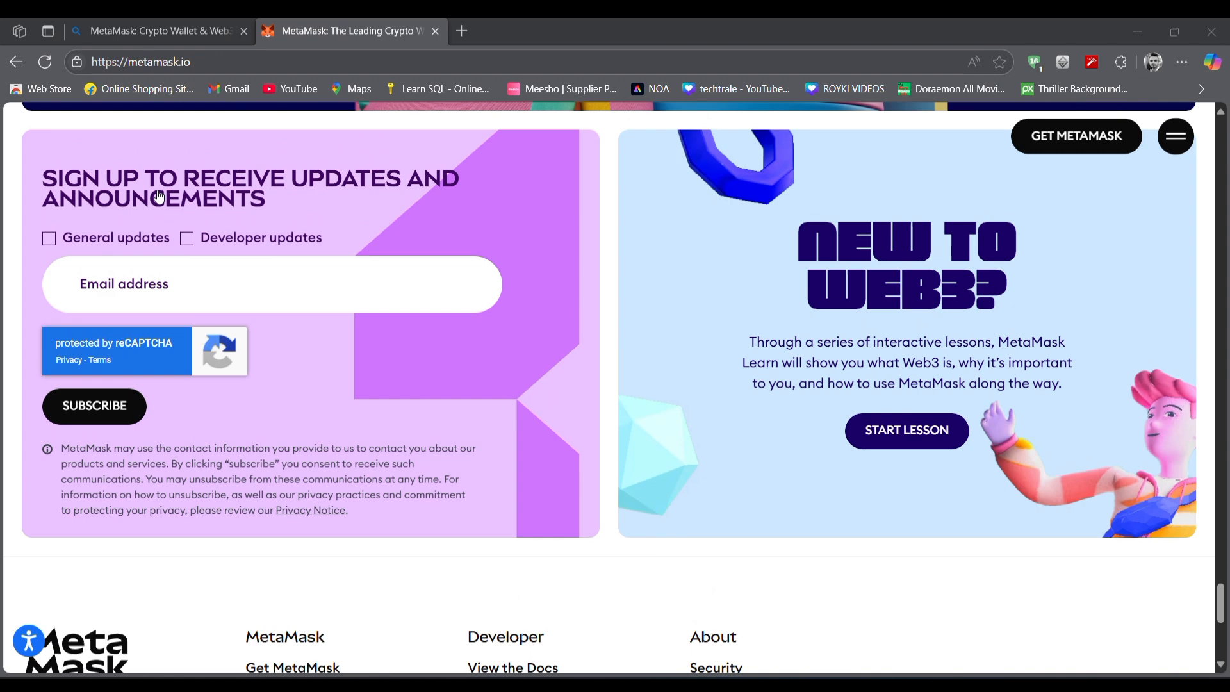
{"action": "mouse_move", "coordinate": [165, 217]}
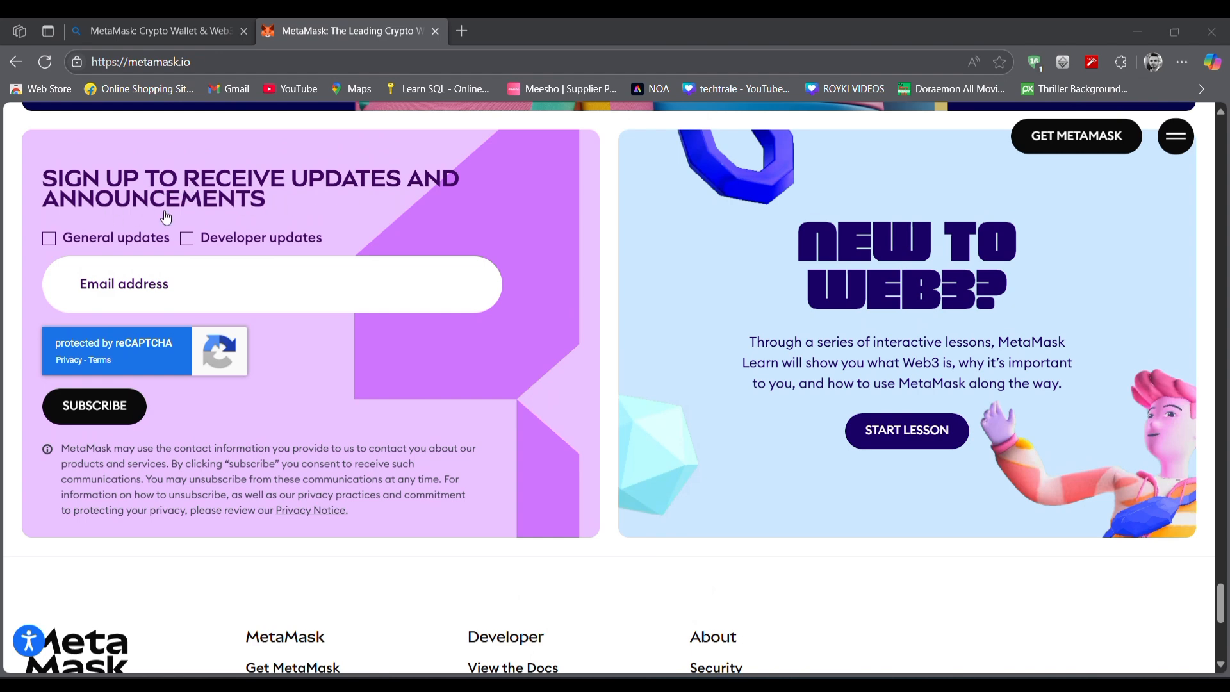